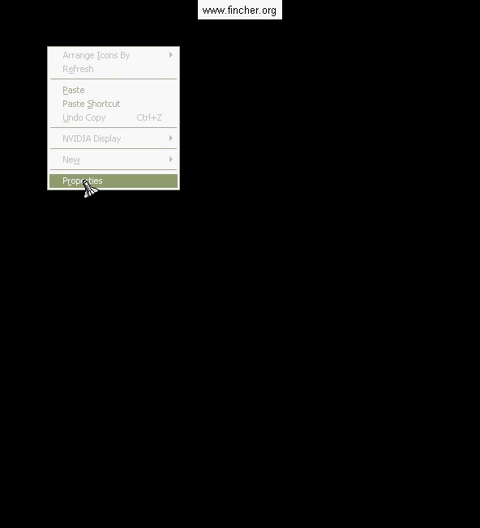
Open Display Properties from the desktop and show the Settings page
{"action": "left_click", "coordinate": [80, 181]}
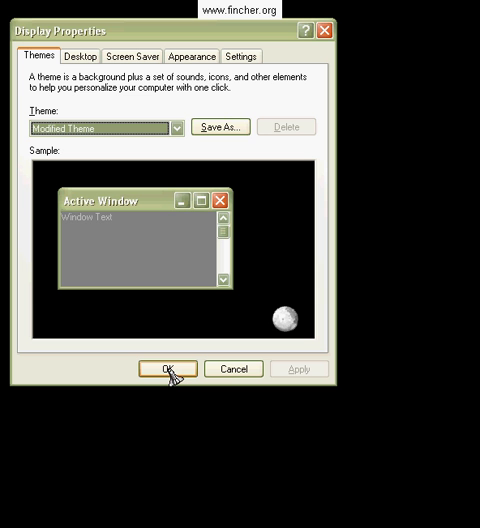
{"action": "mouse_move", "coordinate": [224, 78]}
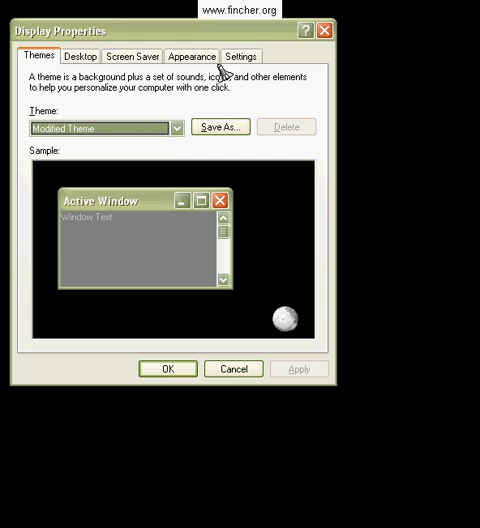
{"action": "left_click", "coordinate": [240, 55]}
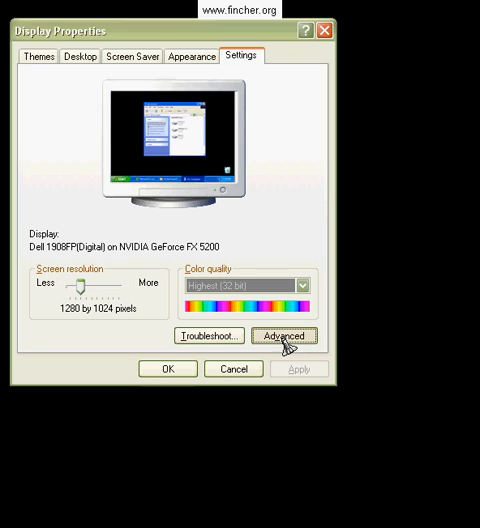
Set the monitor refresh rate to 75 Hertz in the advanced Monitor settings
{"action": "left_click", "coordinate": [283, 335]}
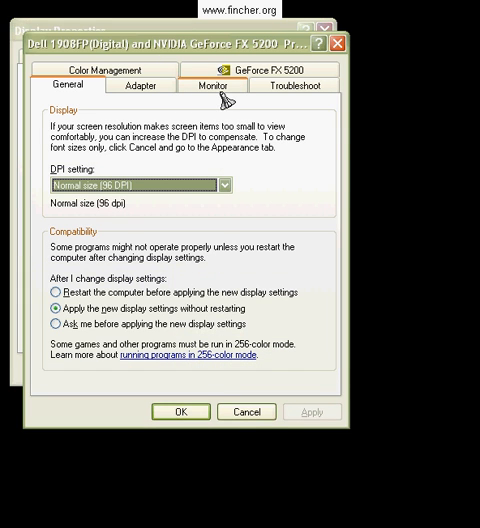
{"action": "left_click", "coordinate": [222, 85]}
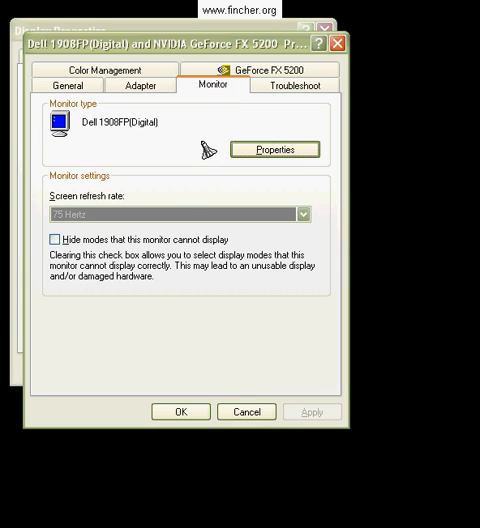
{"action": "mouse_move", "coordinate": [165, 225]}
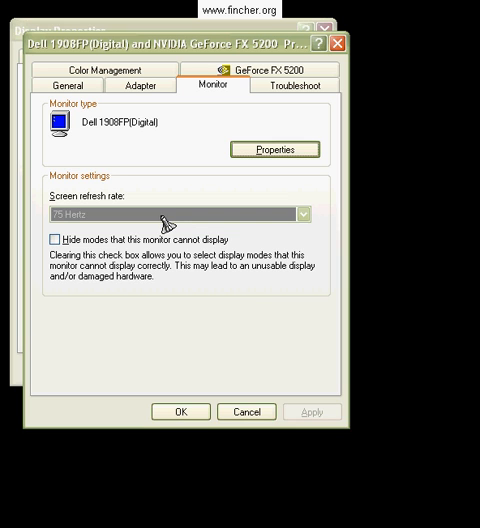
{"action": "left_click", "coordinate": [301, 211]}
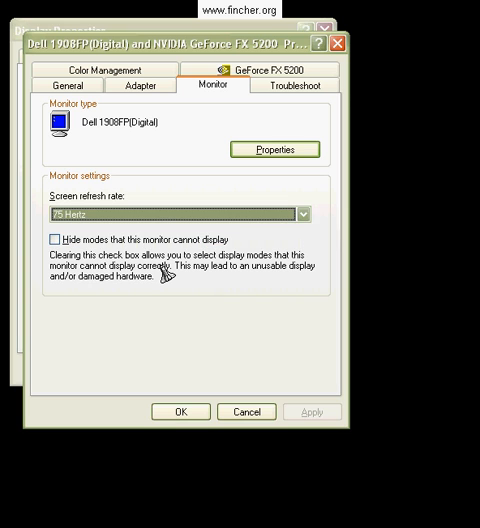
{"action": "mouse_move", "coordinate": [108, 140]}
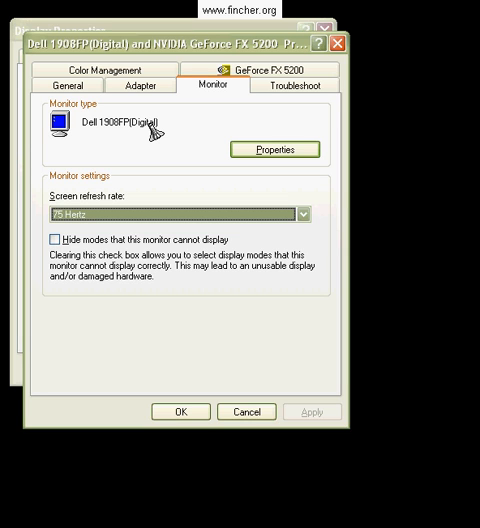
{"action": "mouse_move", "coordinate": [222, 375]}
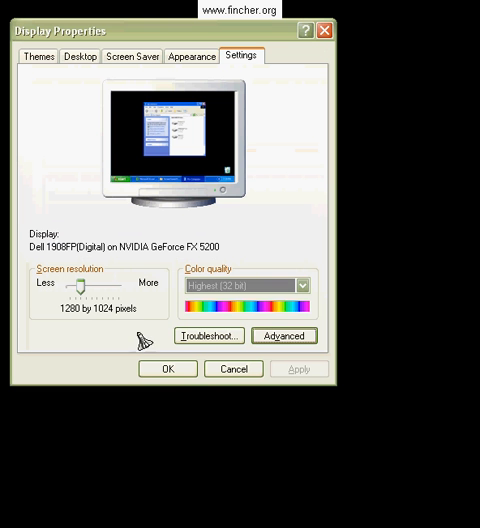
{"action": "mouse_move", "coordinate": [85, 295]}
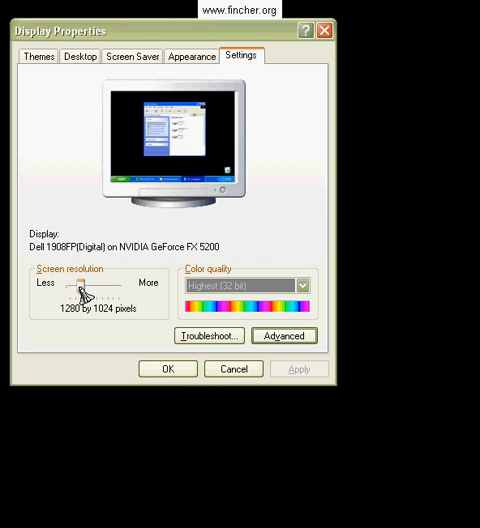
Drag the resolution slider down through 1024 by 768 to 800 by 600 pixels
{"action": "left_click_drag", "start_coordinate": [82, 291], "coordinate": [75, 291]}
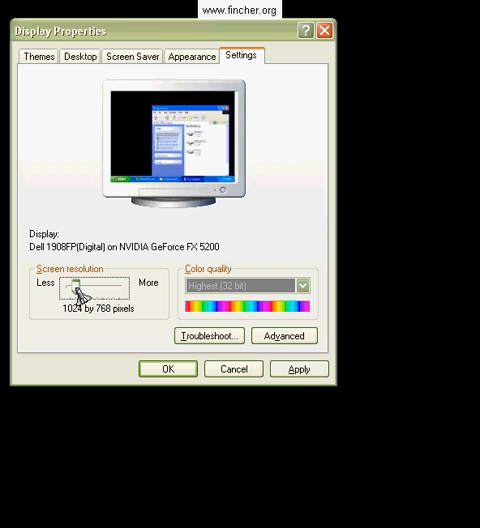
{"action": "left_click_drag", "start_coordinate": [82, 290], "coordinate": [75, 290]}
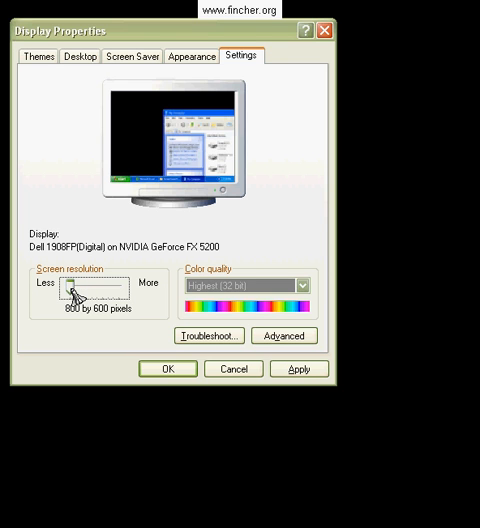